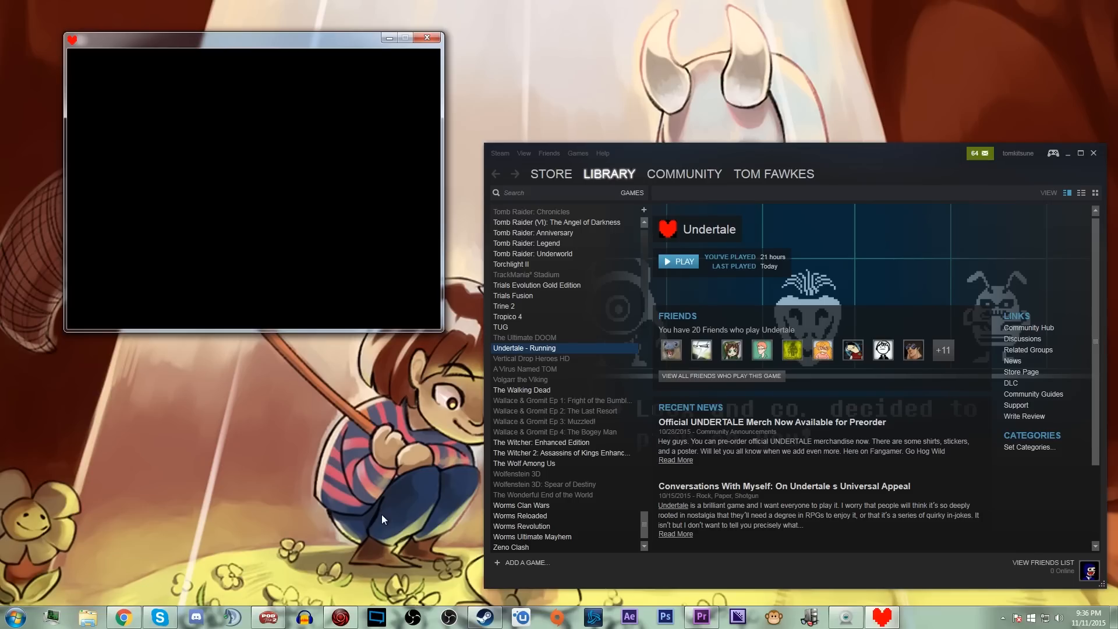
{"action": "mouse_move", "coordinate": [378, 514]}
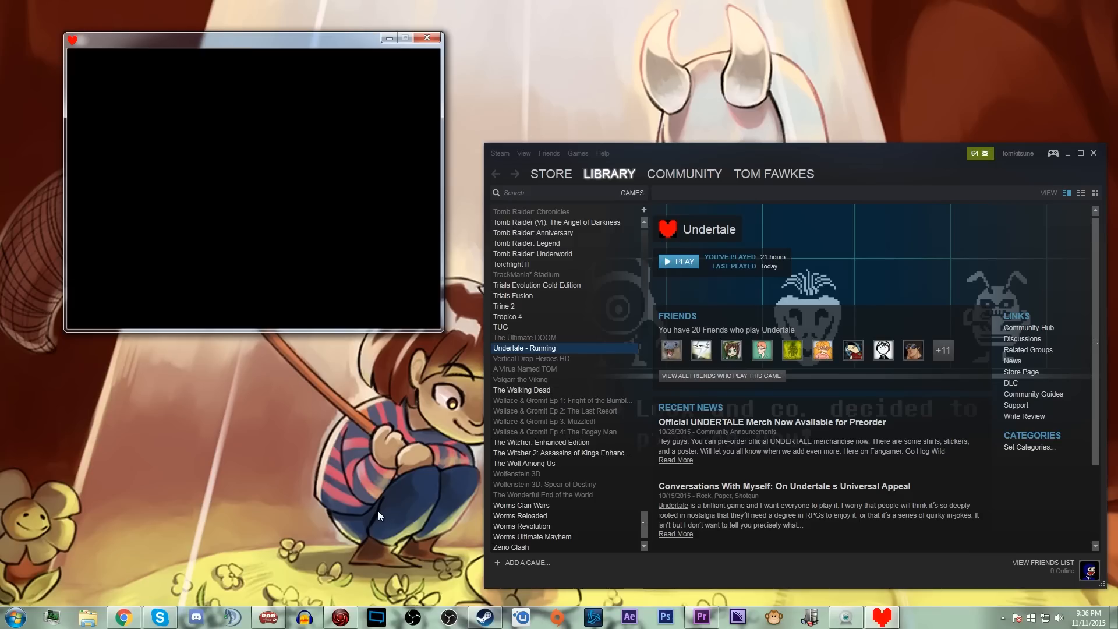
{"action": "mouse_move", "coordinate": [427, 38]}
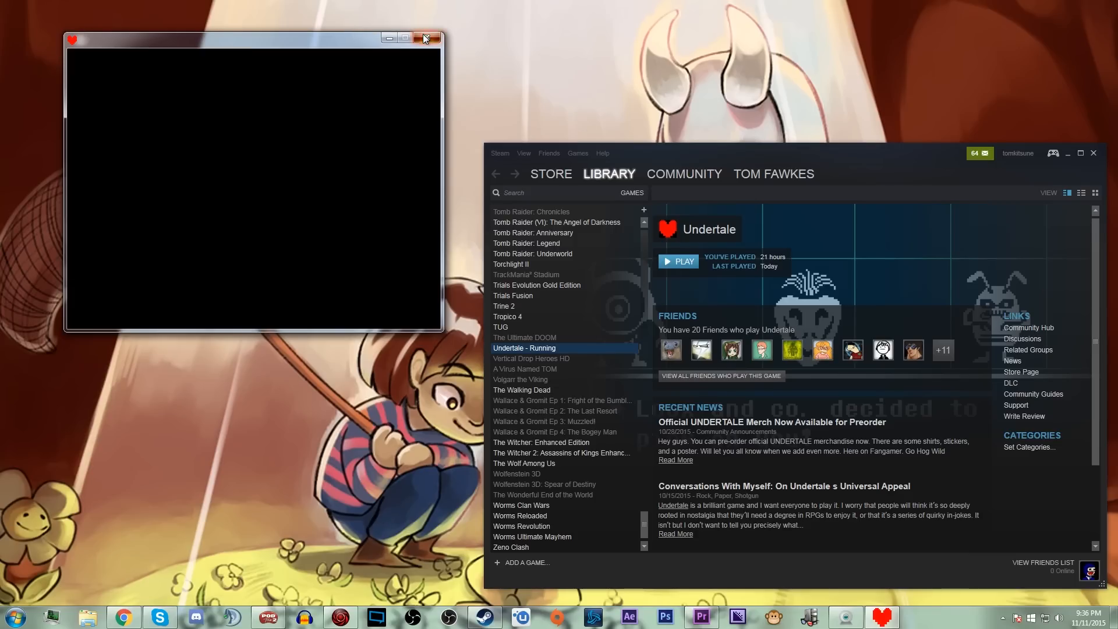
Step: Close Undertale and browse from Program Files (x86) into Steam's userdata folder
{"action": "left_click", "coordinate": [425, 38]}
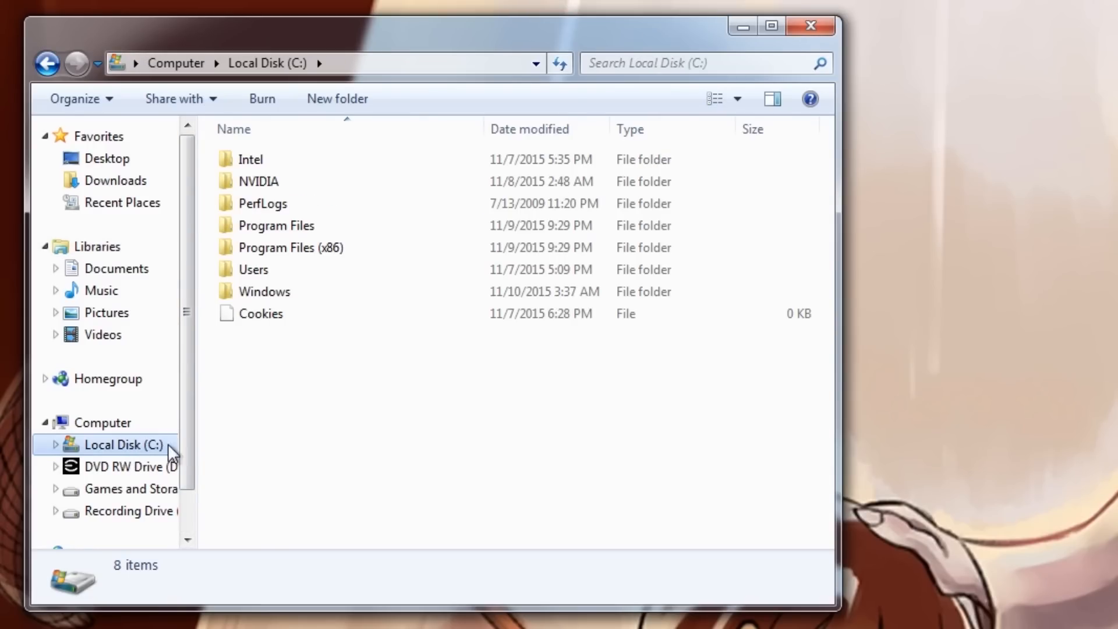
{"action": "double_click", "coordinate": [291, 247]}
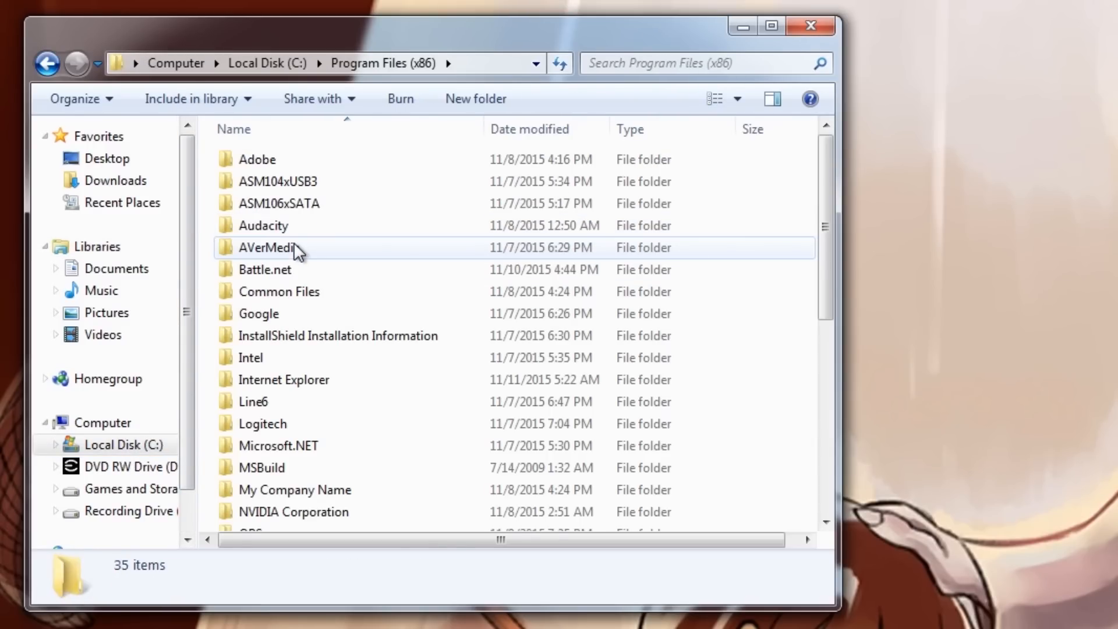
{"action": "scroll", "scroll_direction": "down", "scroll_amount": 3}
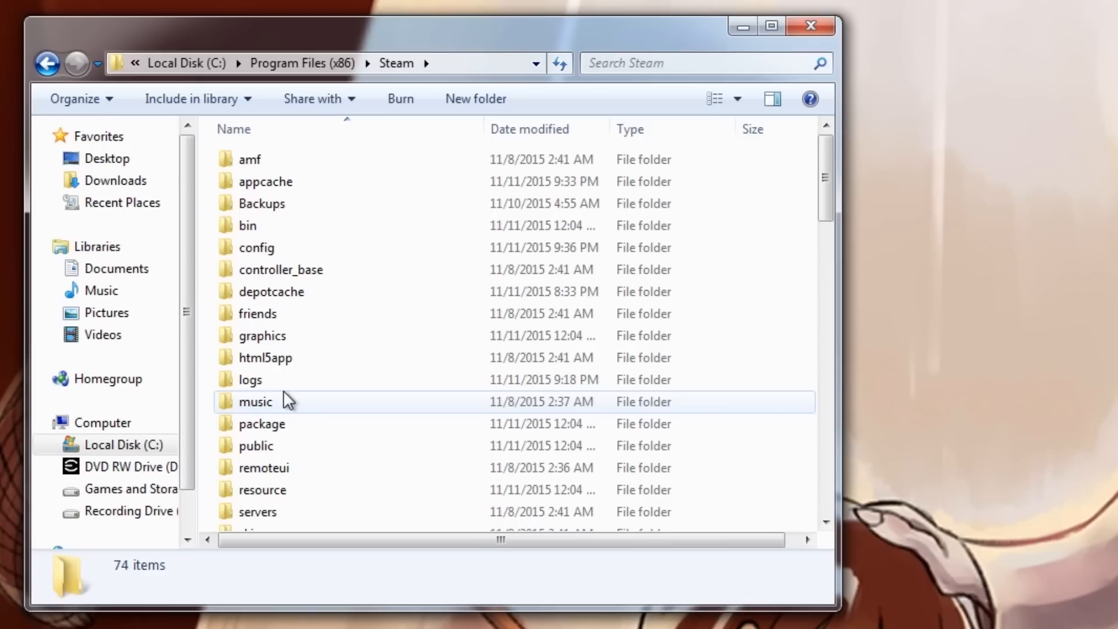
{"action": "scroll", "scroll_direction": "down", "scroll_amount": 3}
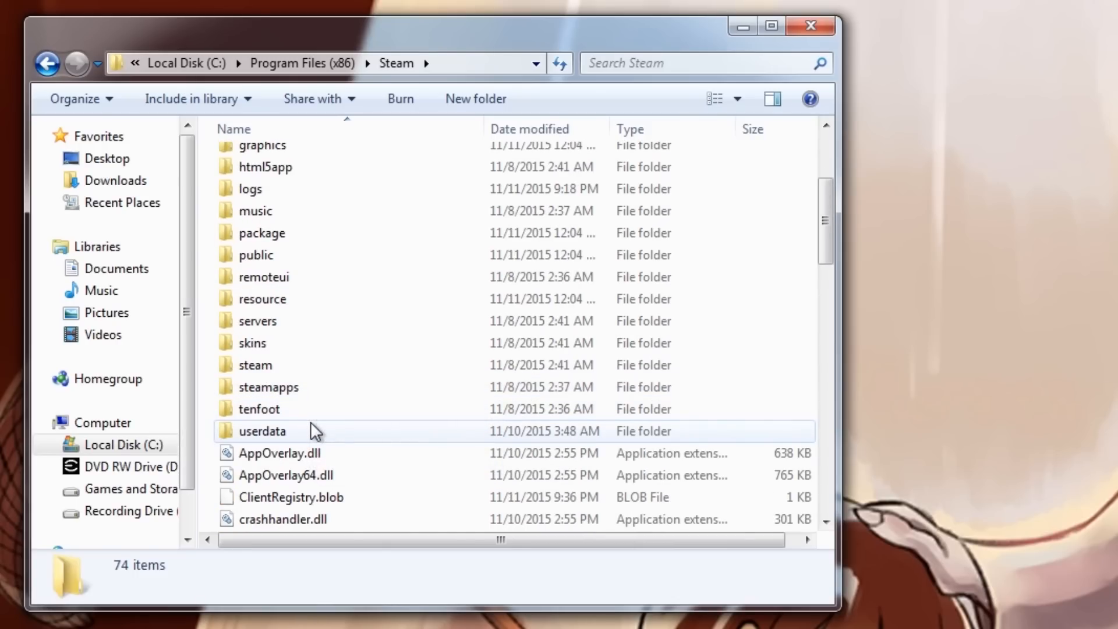
{"action": "double_click", "coordinate": [261, 431]}
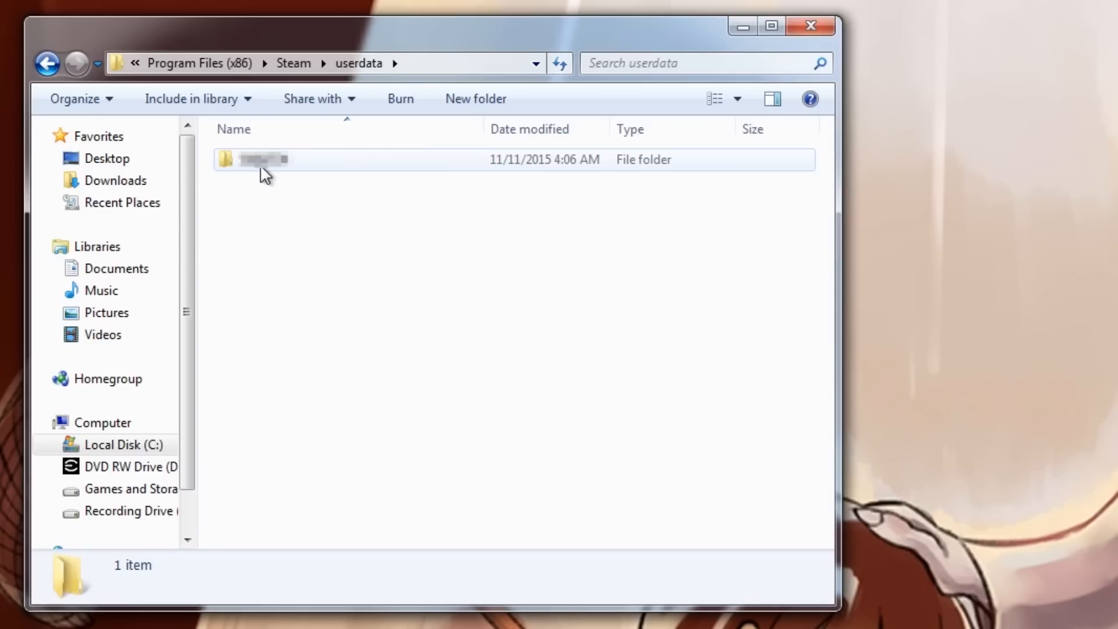
Step: Open the account's 391540\remote folder showing system_information_962
{"action": "double_click", "coordinate": [256, 159]}
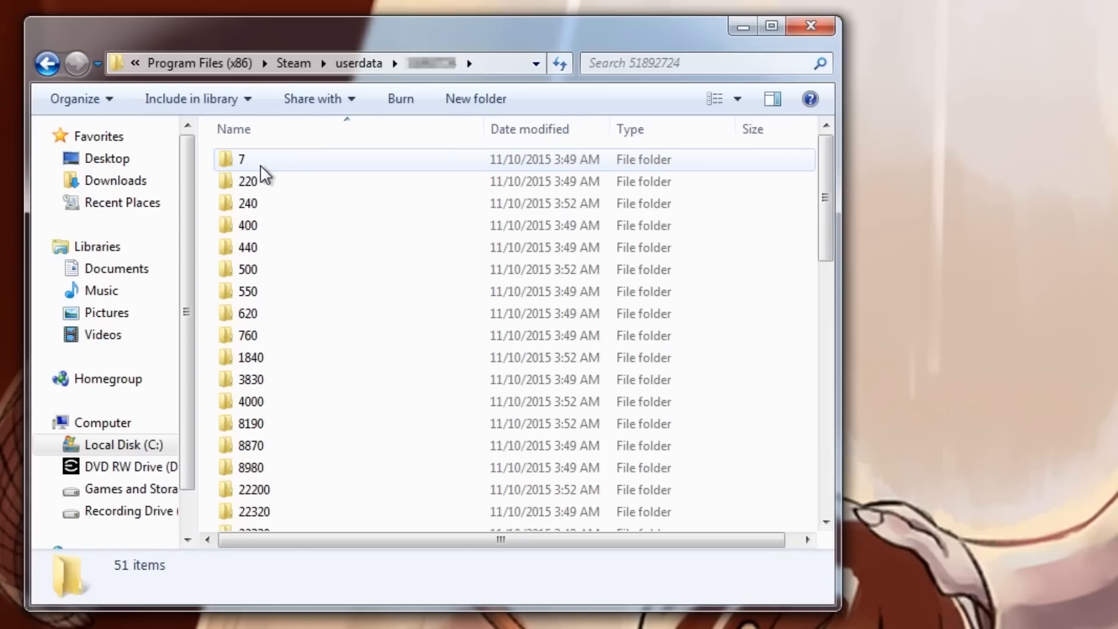
{"action": "scroll", "scroll_direction": "down", "scroll_amount": 3}
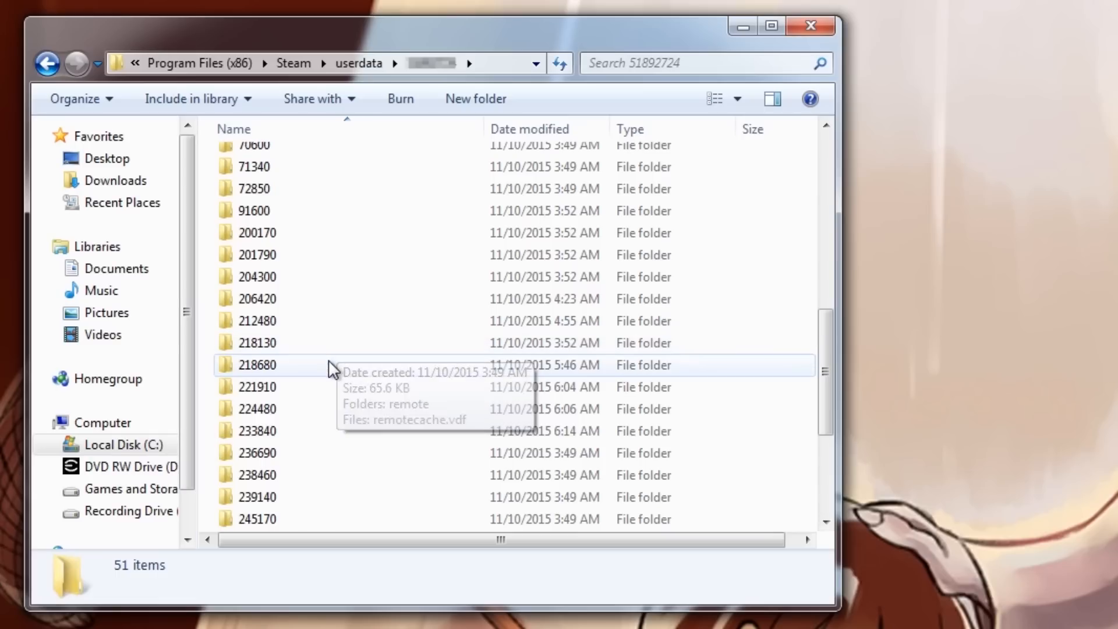
{"action": "scroll", "scroll_direction": "down", "scroll_amount": 3}
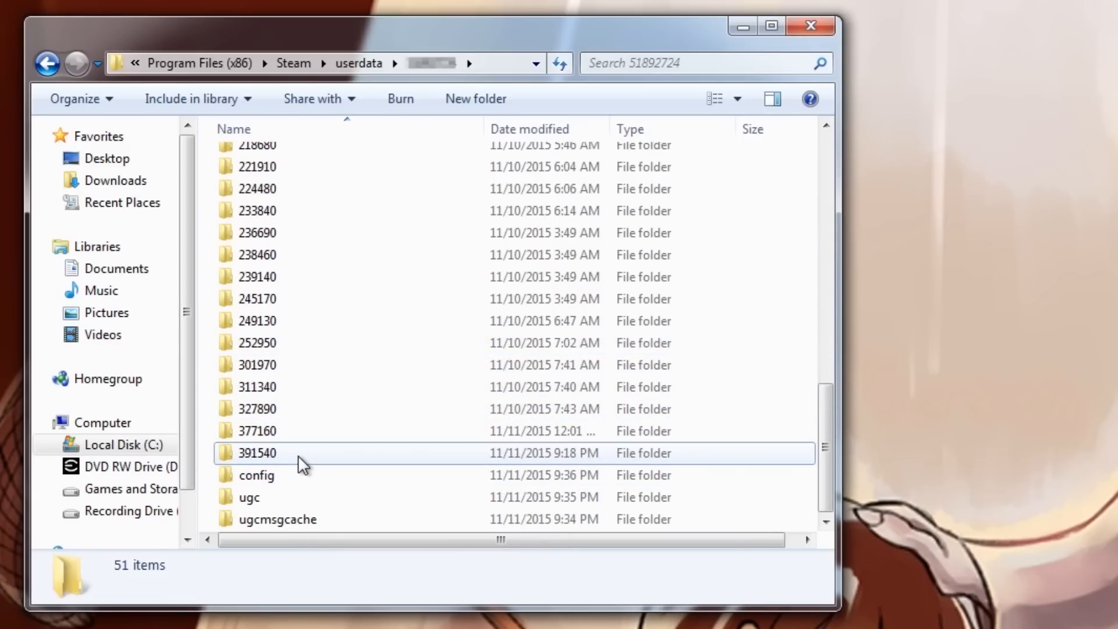
{"action": "double_click", "coordinate": [256, 453]}
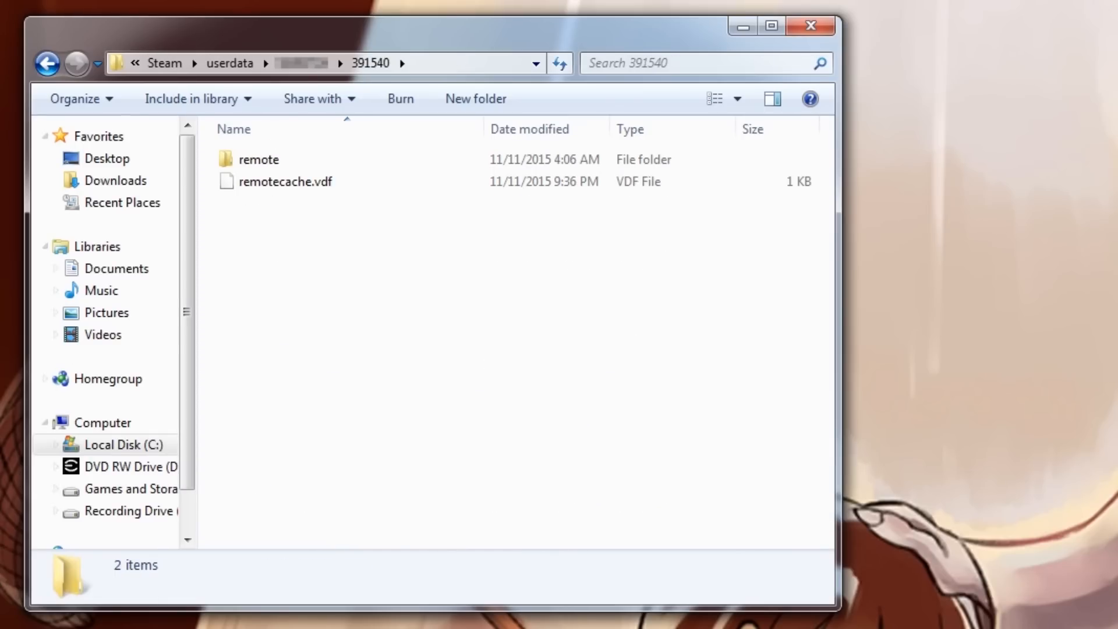
{"action": "double_click", "coordinate": [258, 159]}
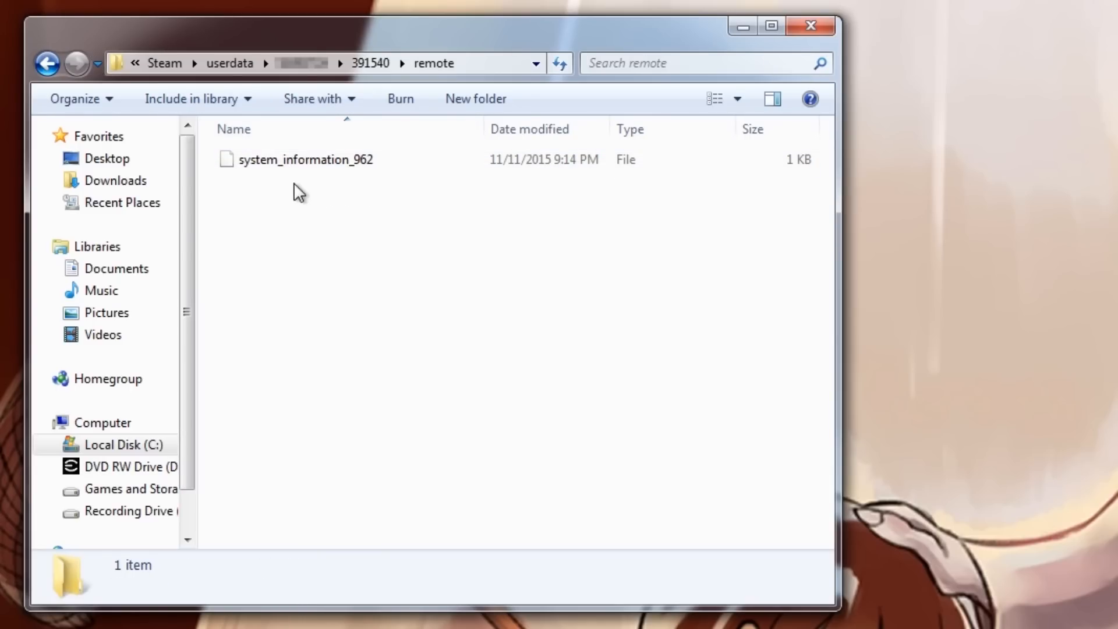
{"action": "mouse_move", "coordinate": [350, 187]}
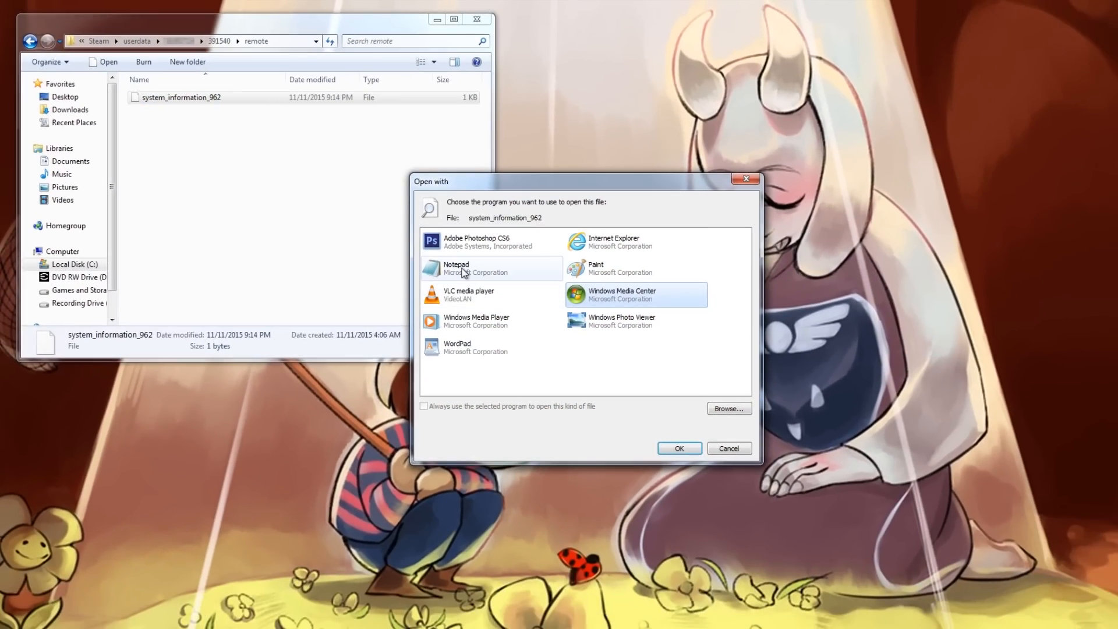
Step: Open system_information_962 in Notepad and erase its single character
{"action": "left_click", "coordinate": [677, 447]}
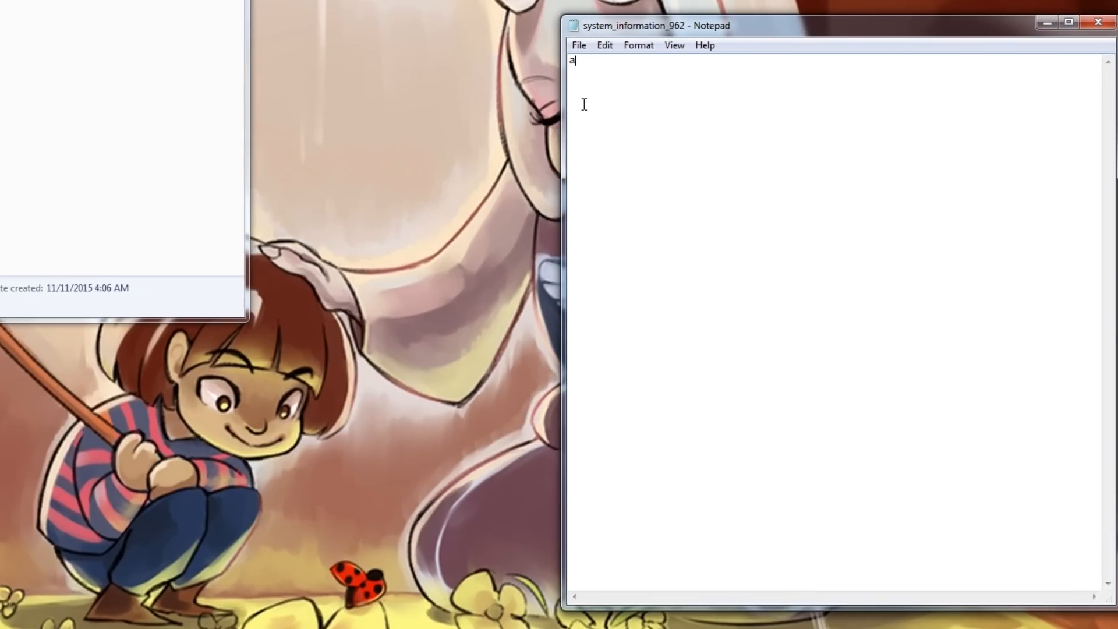
{"action": "mouse_move", "coordinate": [585, 98]}
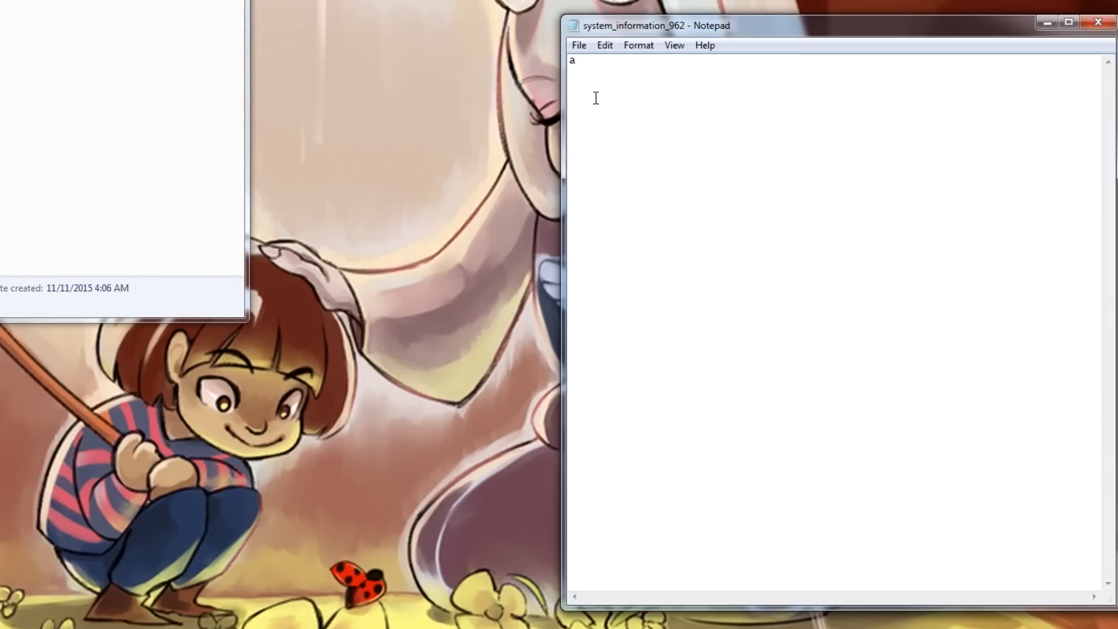
{"action": "key", "text": "Backspace"}
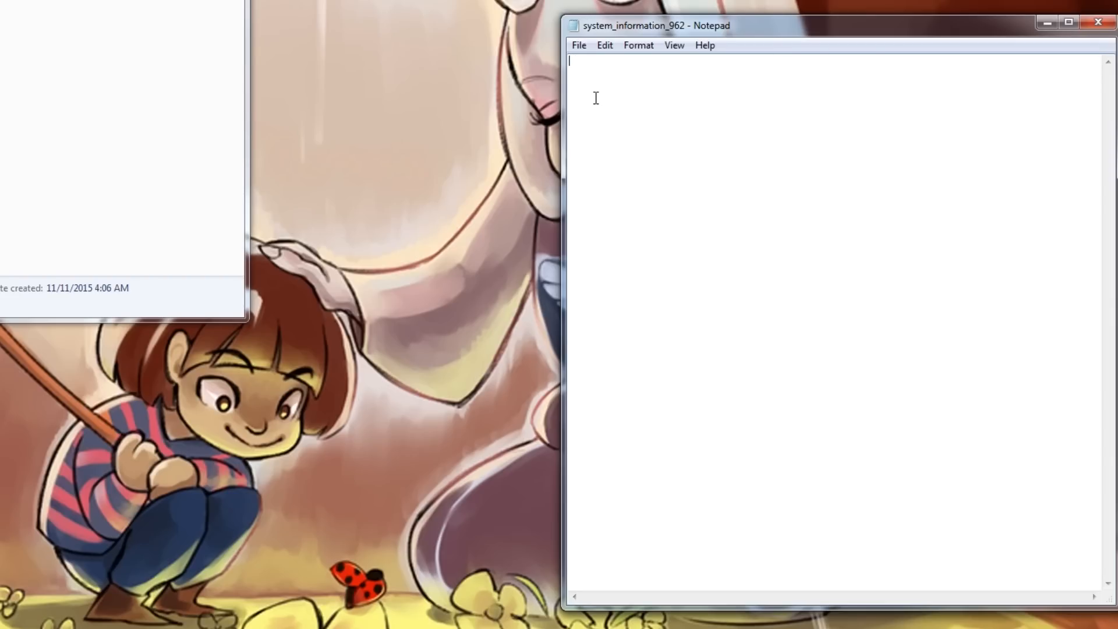
{"action": "mouse_move", "coordinate": [969, 74]}
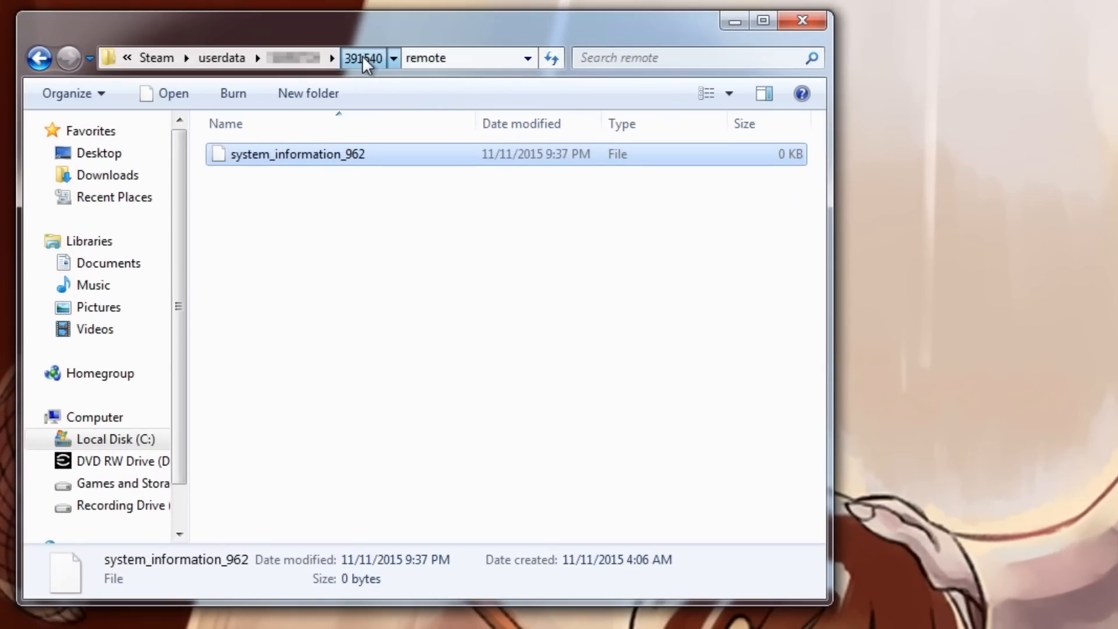
Step: Return to the 391540 folder and send remotecache.vdf to the Recycle Bin
{"action": "left_click", "coordinate": [363, 58]}
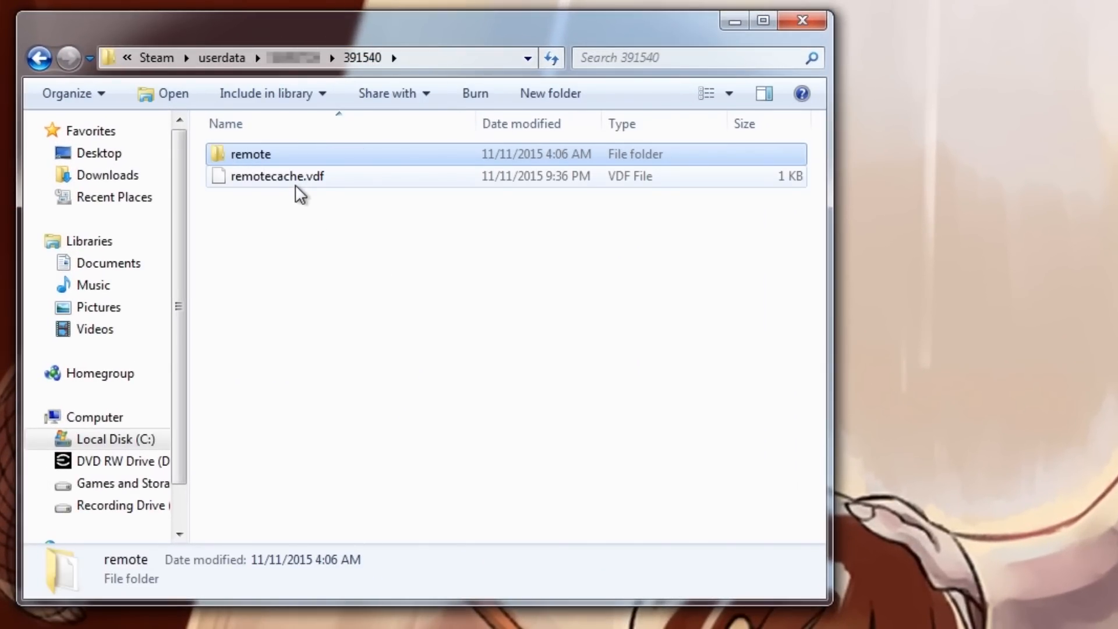
{"action": "left_click", "coordinate": [277, 176]}
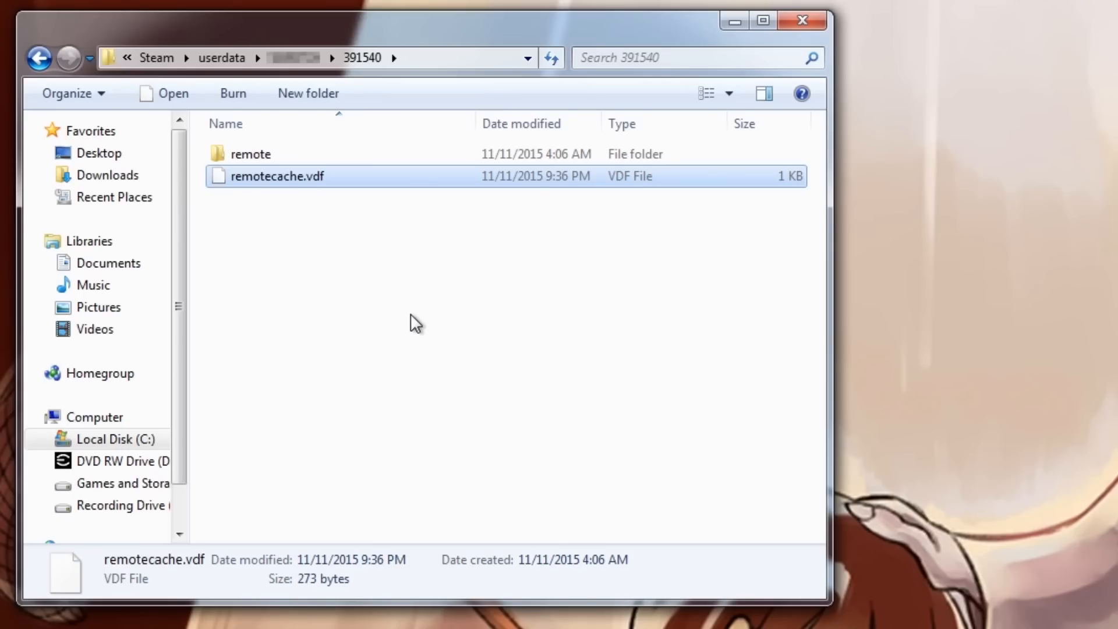
{"action": "key", "text": "Delete"}
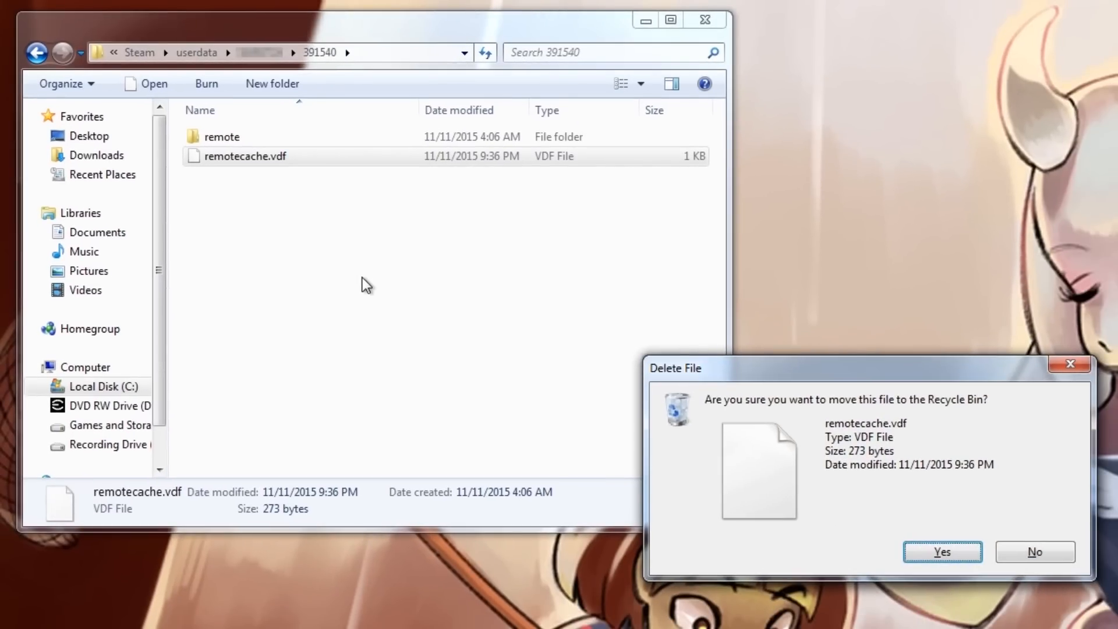
{"action": "left_click", "coordinate": [941, 552]}
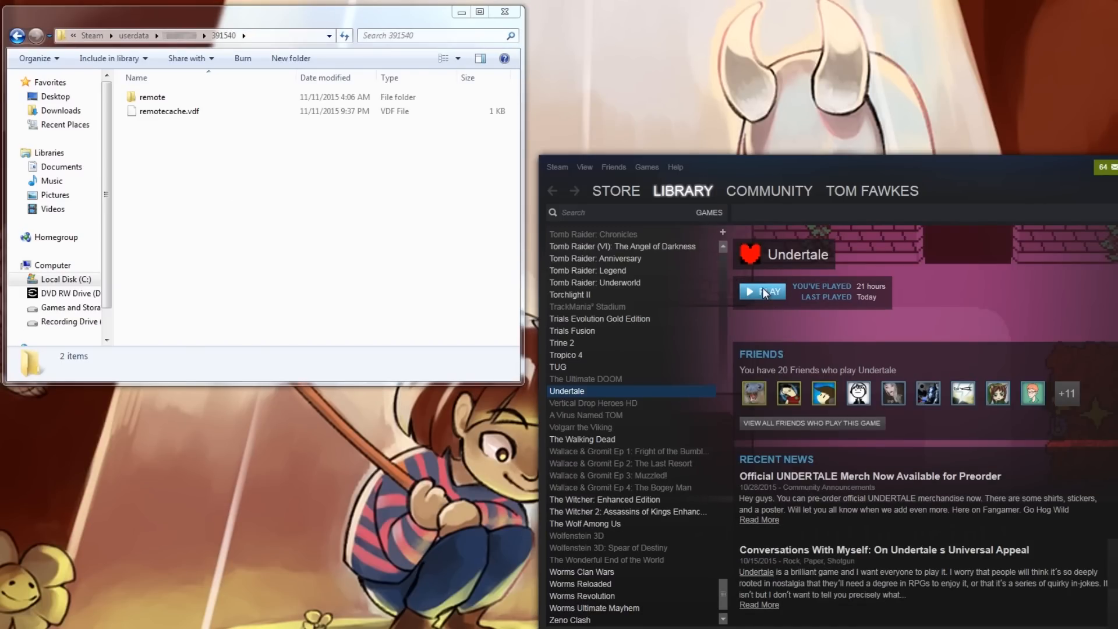
Step: Launch Undertale from Steam and confirm deleting the remote folder and remotecache.vdf
{"action": "left_click", "coordinate": [763, 291]}
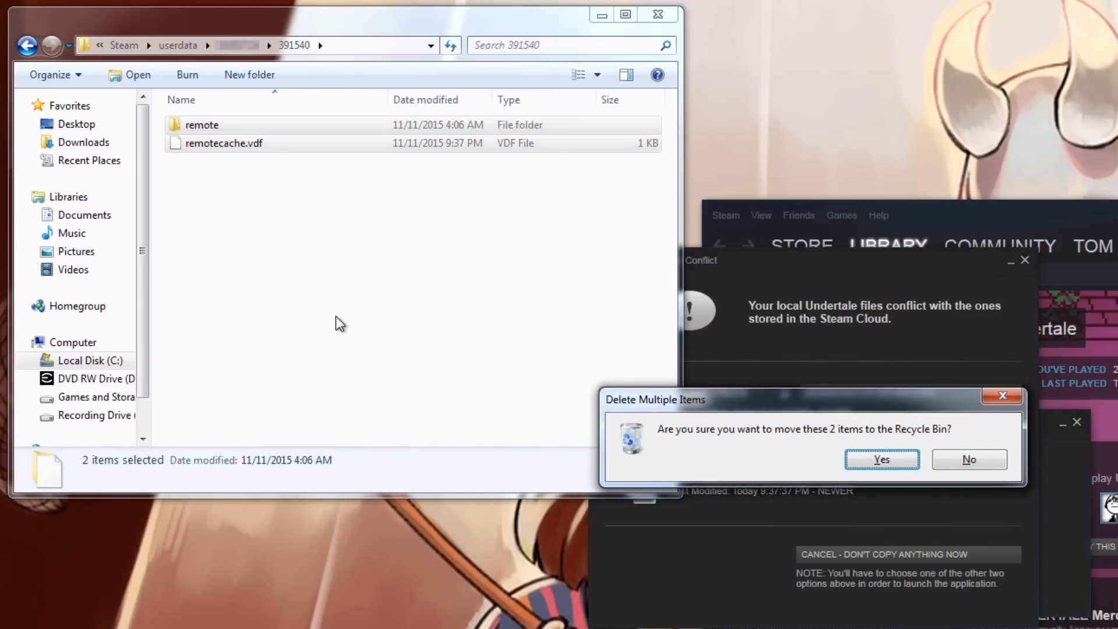
{"action": "left_click", "coordinate": [880, 459]}
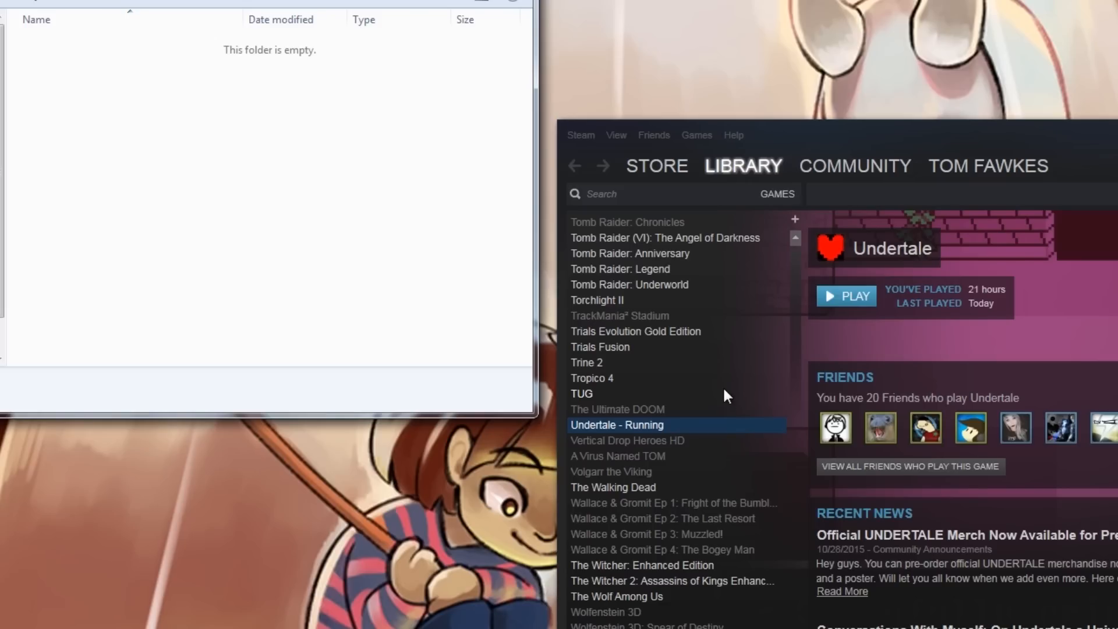
Step: Untick 'Enable Steam Cloud synchronization' in Undertale's Properties, Updates tab
{"action": "left_click", "coordinate": [846, 295]}
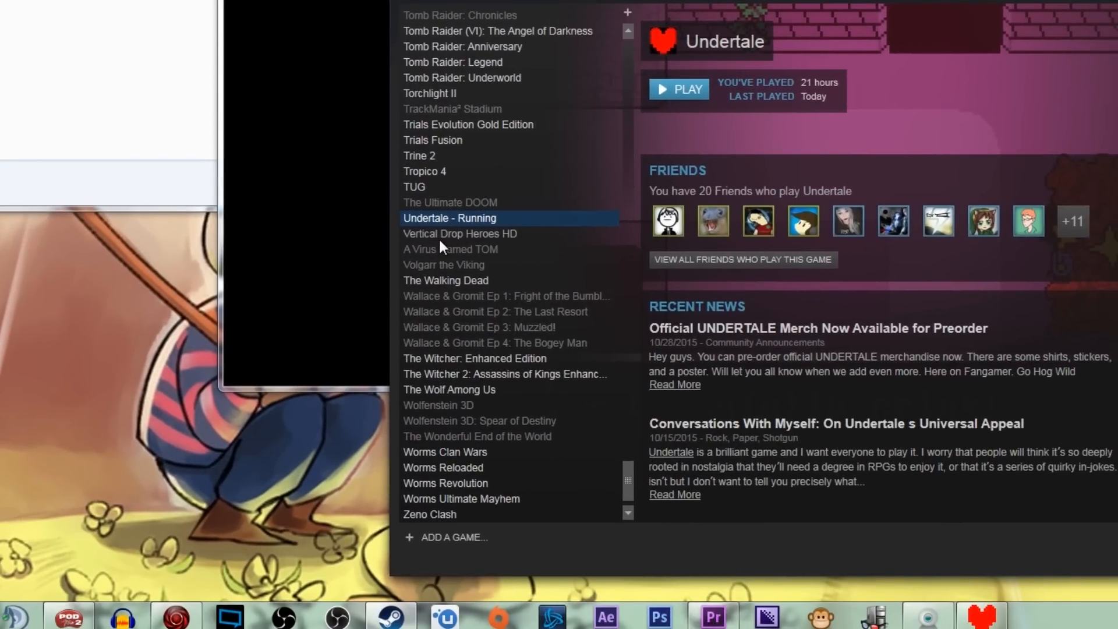
{"action": "right_click", "coordinate": [449, 218]}
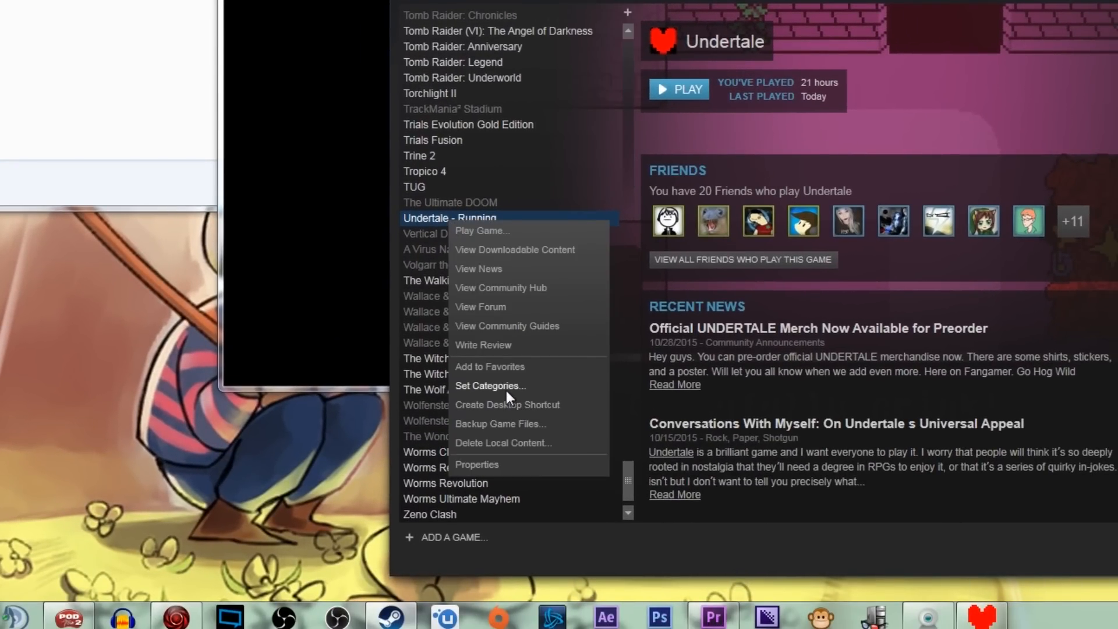
{"action": "left_click", "coordinate": [476, 464]}
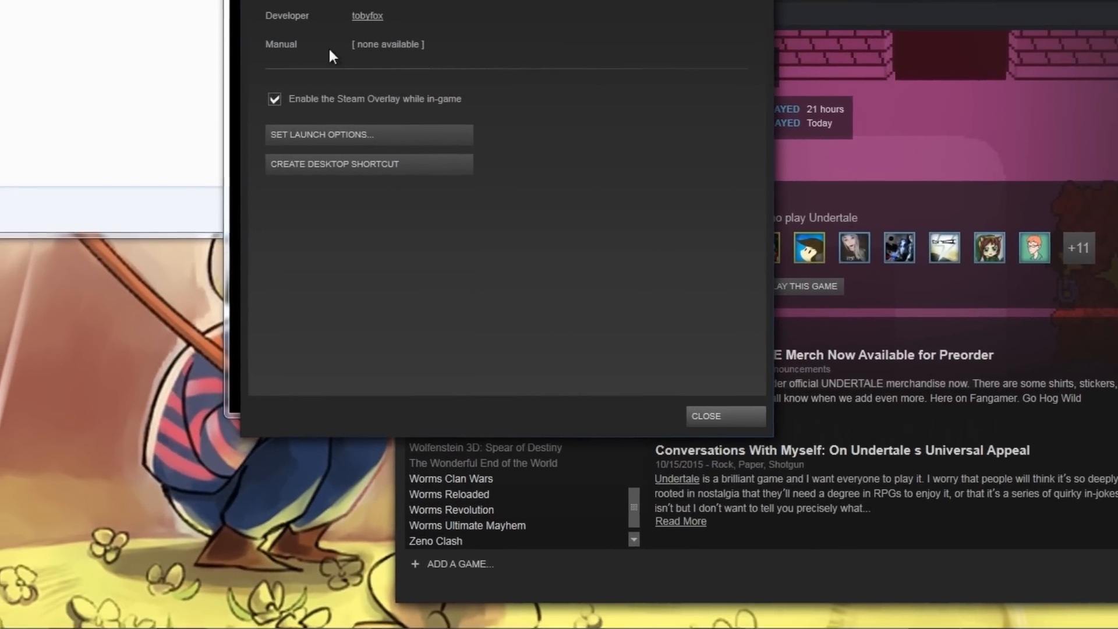
{"action": "left_click", "coordinate": [389, 93]}
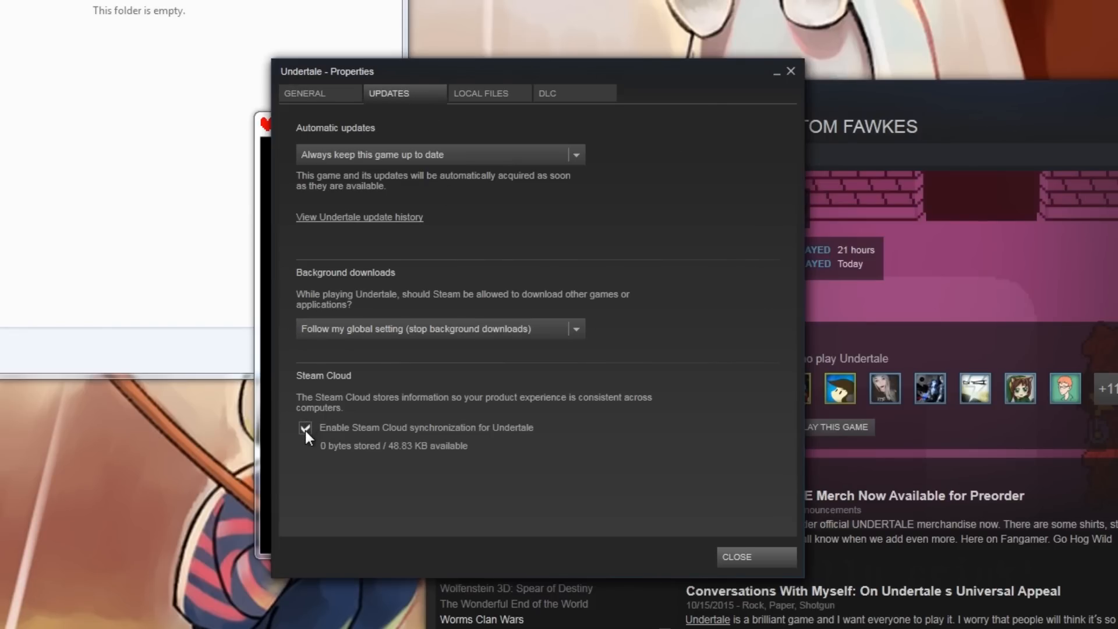
{"action": "left_click", "coordinate": [305, 428]}
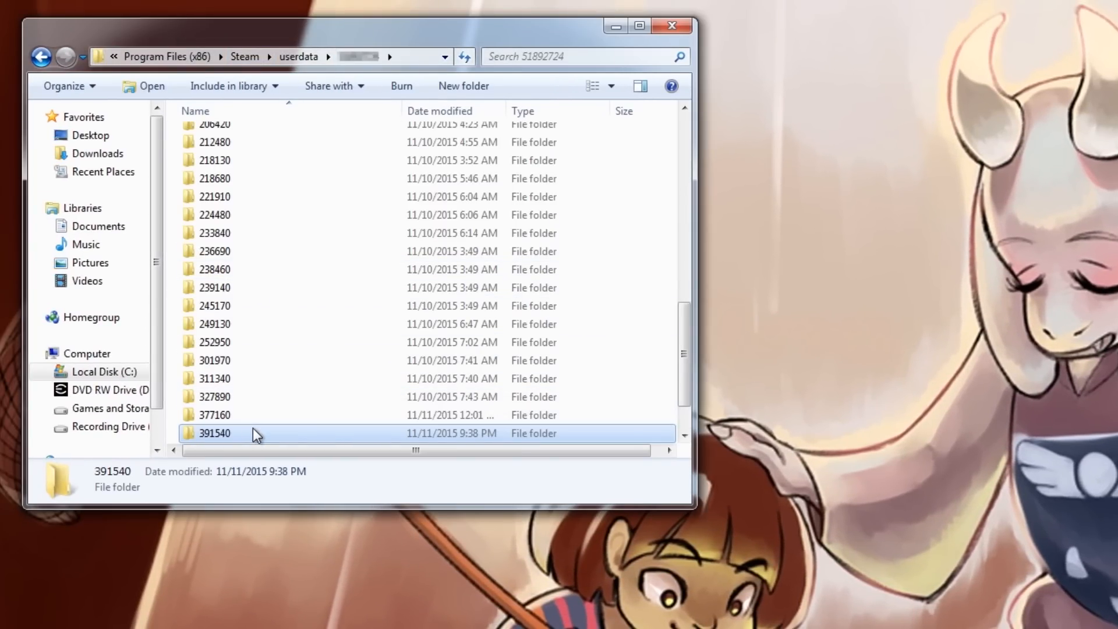
{"action": "mouse_move", "coordinate": [237, 442]}
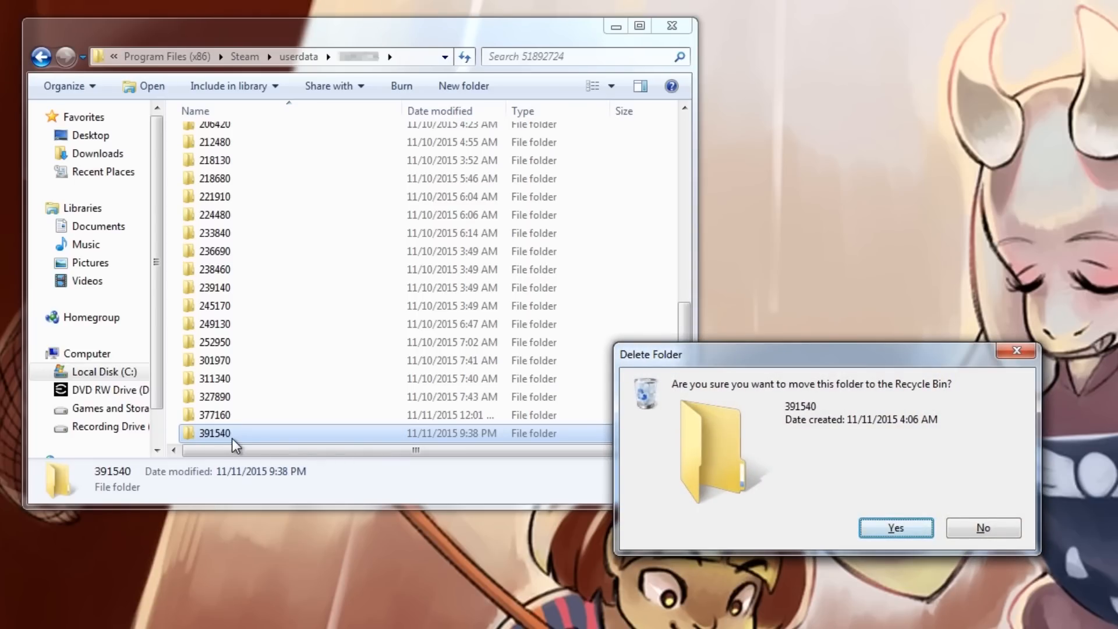
Step: Confirm moving the 391540 folder to the Recycle Bin
{"action": "left_click", "coordinate": [895, 527]}
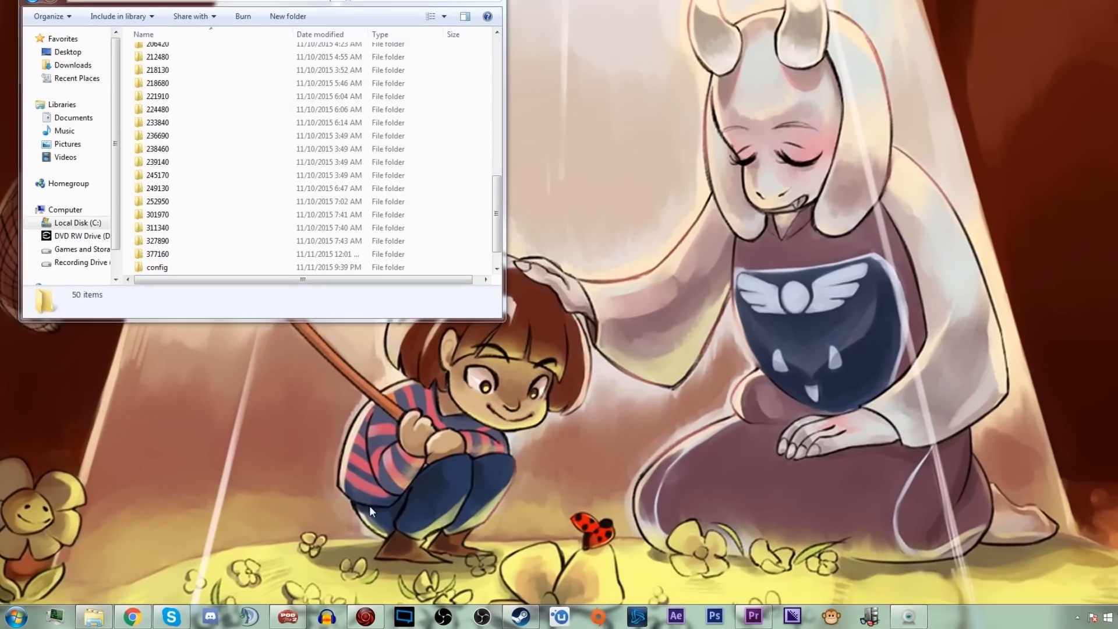
Step: Search Start for Run and open %appdata% to reach the Roaming folder
{"action": "left_click", "coordinate": [16, 615]}
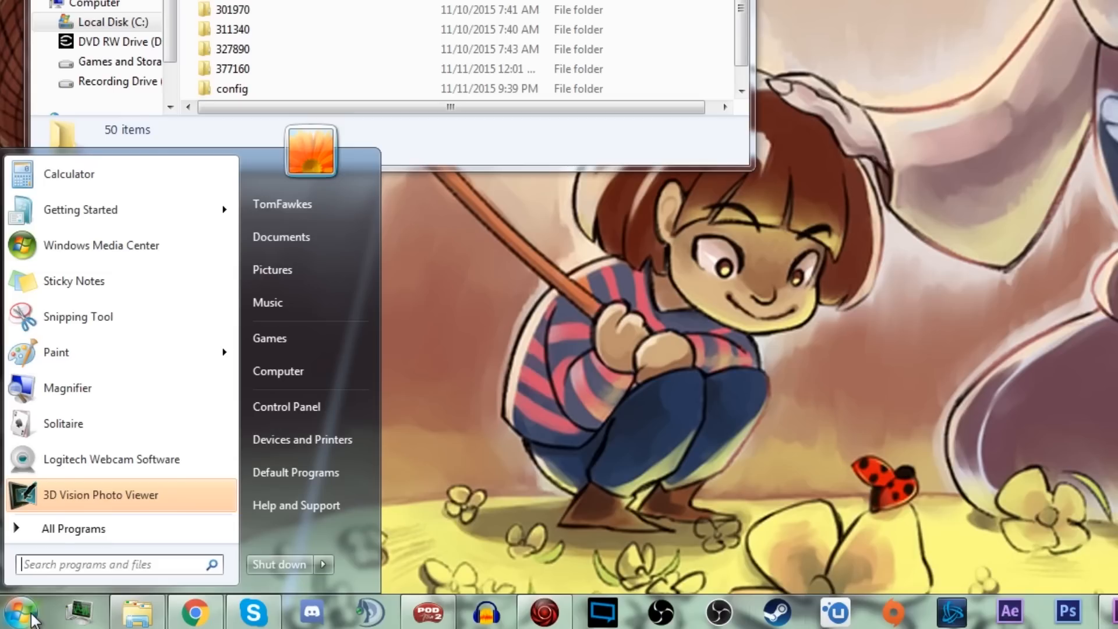
{"action": "mouse_move", "coordinate": [76, 564]}
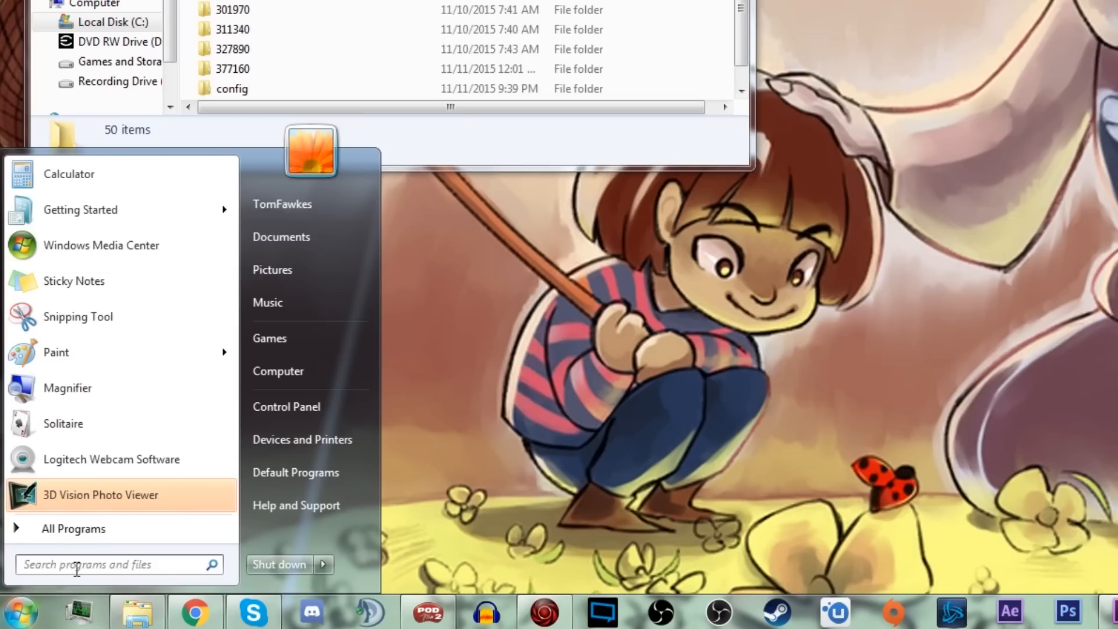
{"action": "type", "text": "run"}
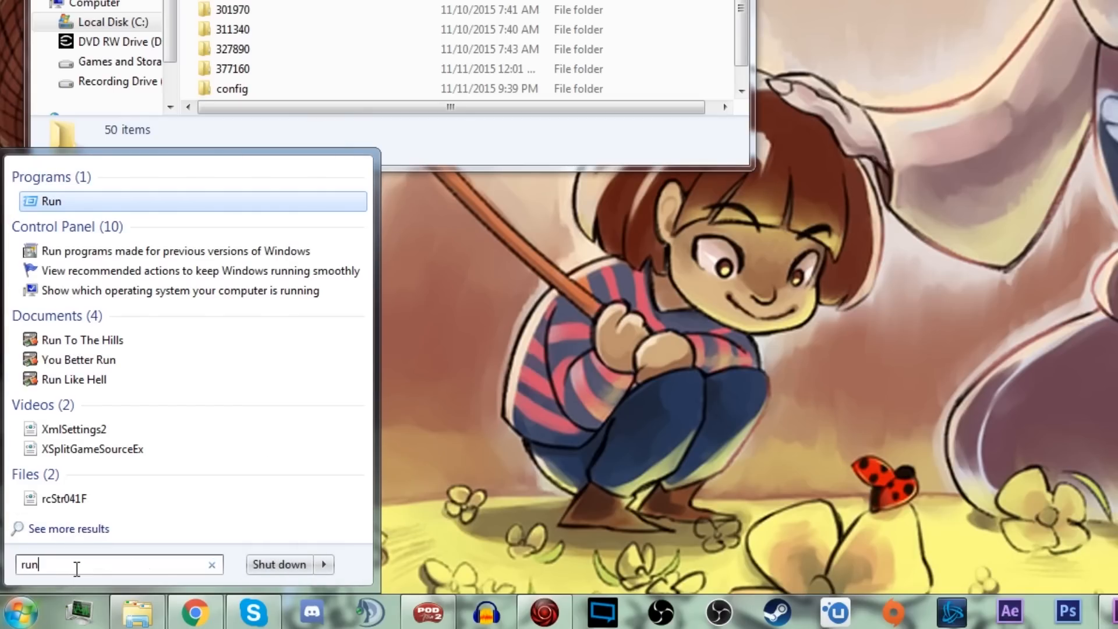
{"action": "left_click", "coordinate": [51, 201]}
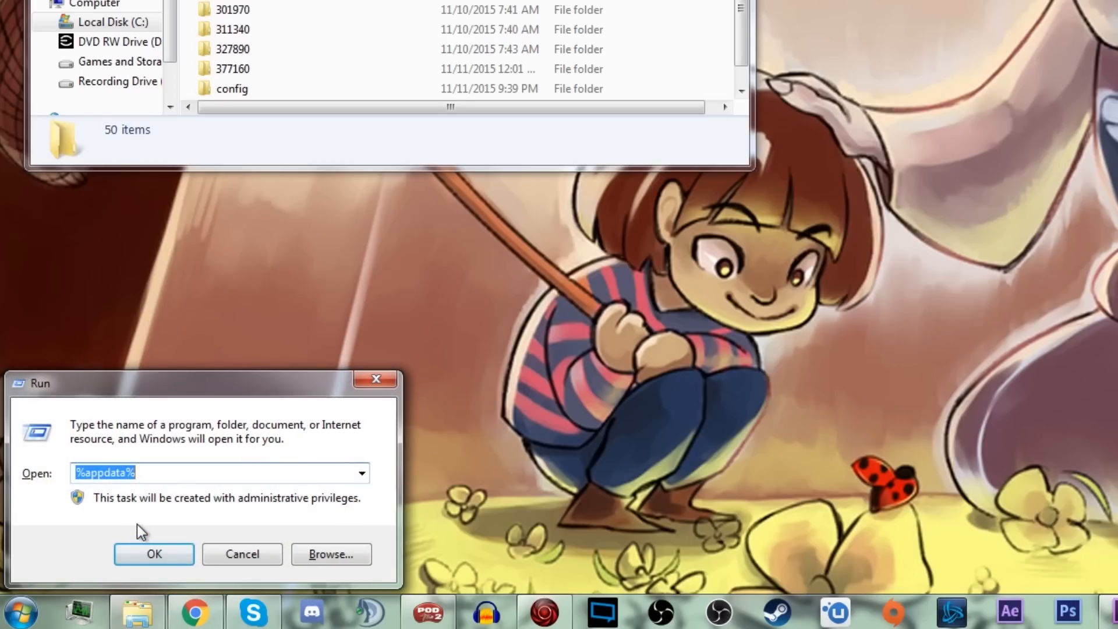
{"action": "type", "text": "%app"}
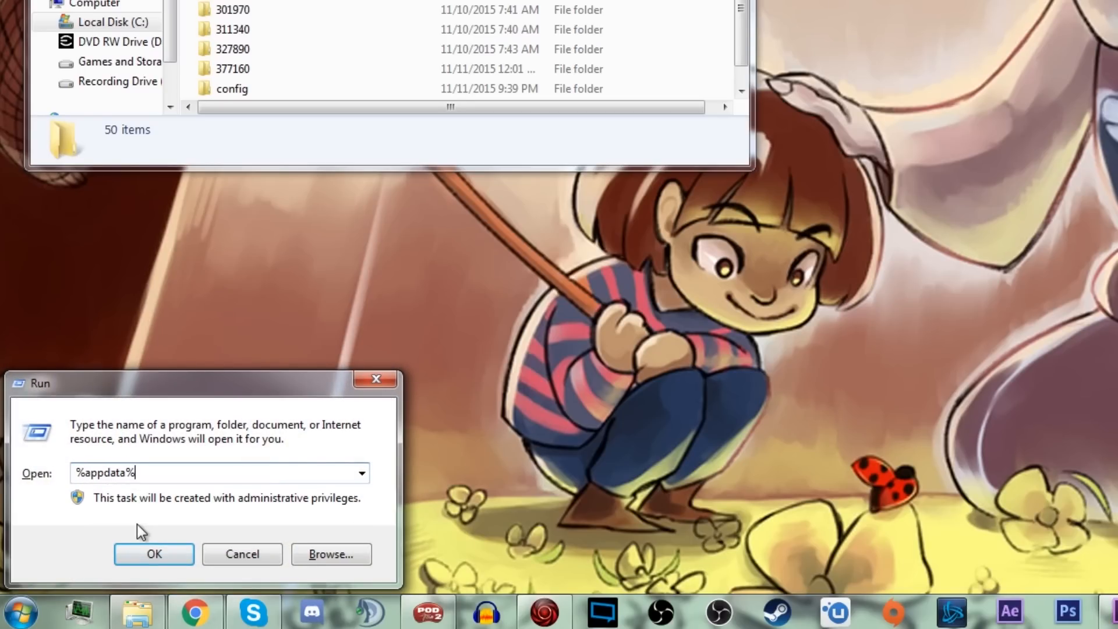
{"action": "left_click", "coordinate": [153, 554]}
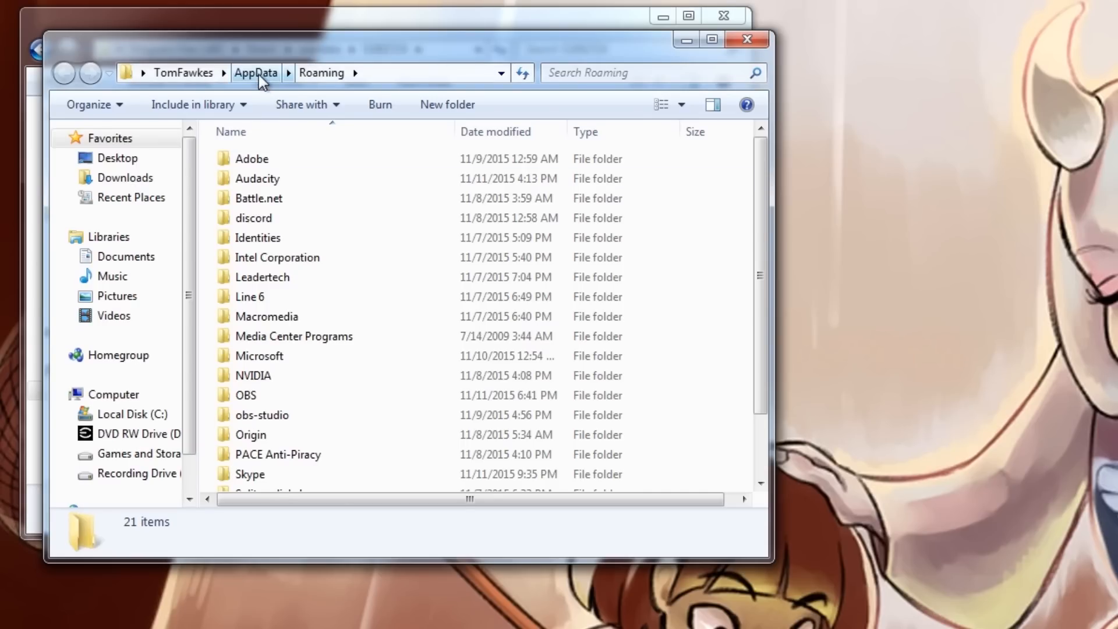
Step: Go to AppData\Local\UNDERTALE and delete system_information_962
{"action": "left_click", "coordinate": [255, 73]}
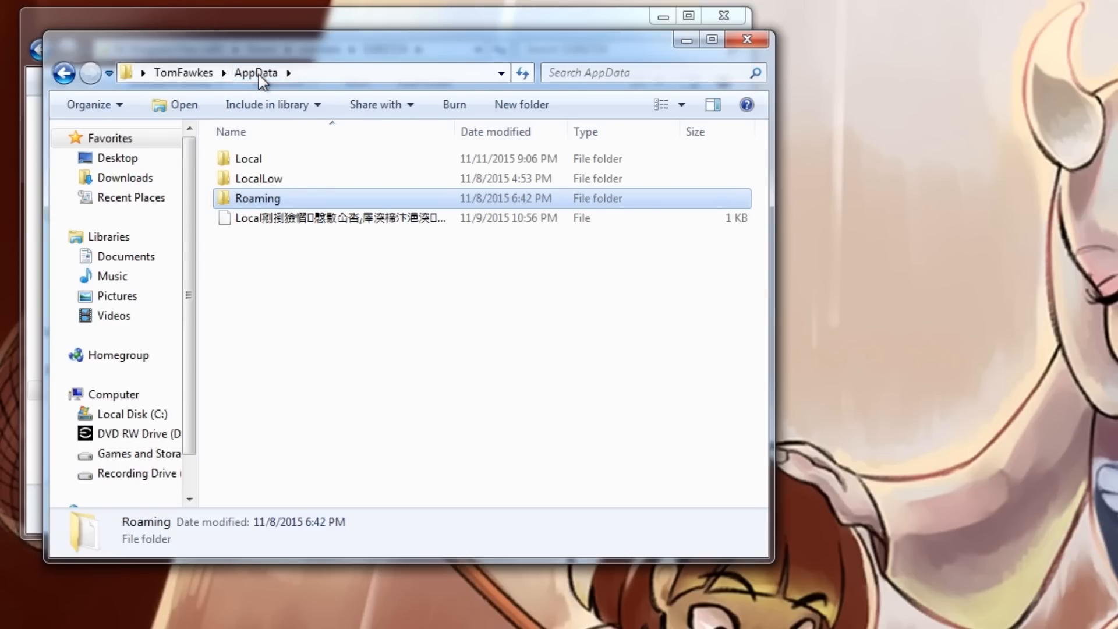
{"action": "double_click", "coordinate": [248, 159]}
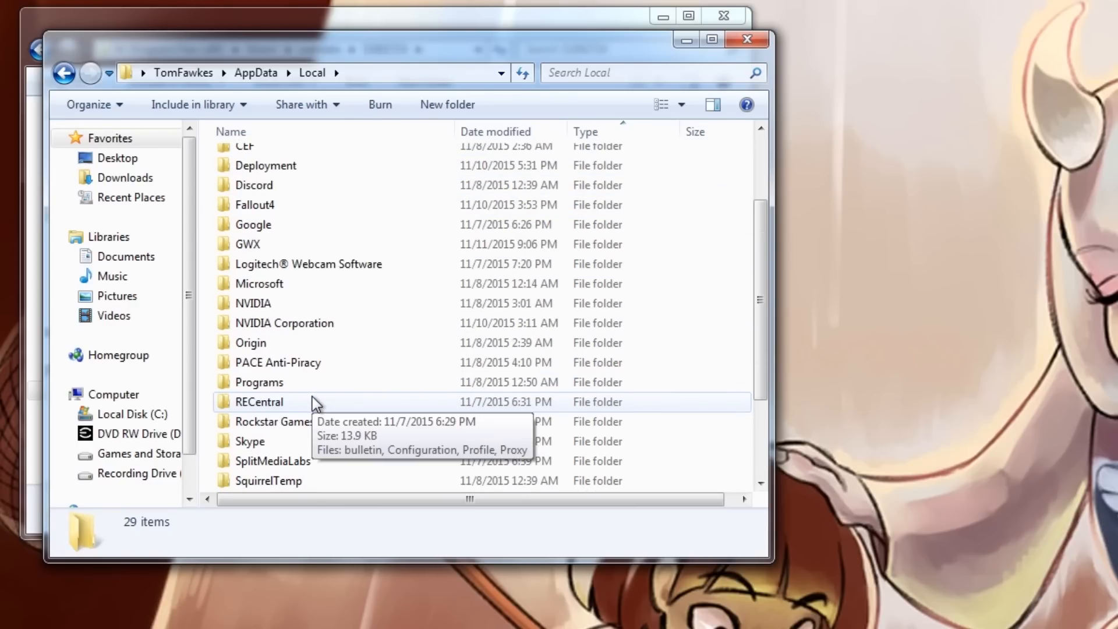
{"action": "scroll", "scroll_direction": "down", "scroll_amount": 3}
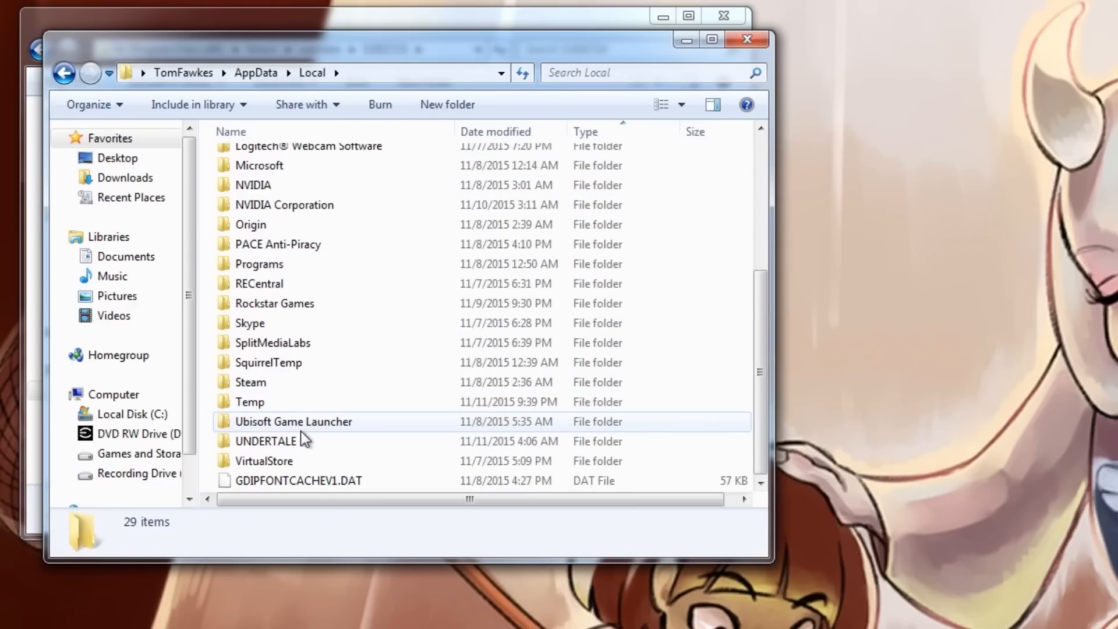
{"action": "left_click", "coordinate": [266, 441]}
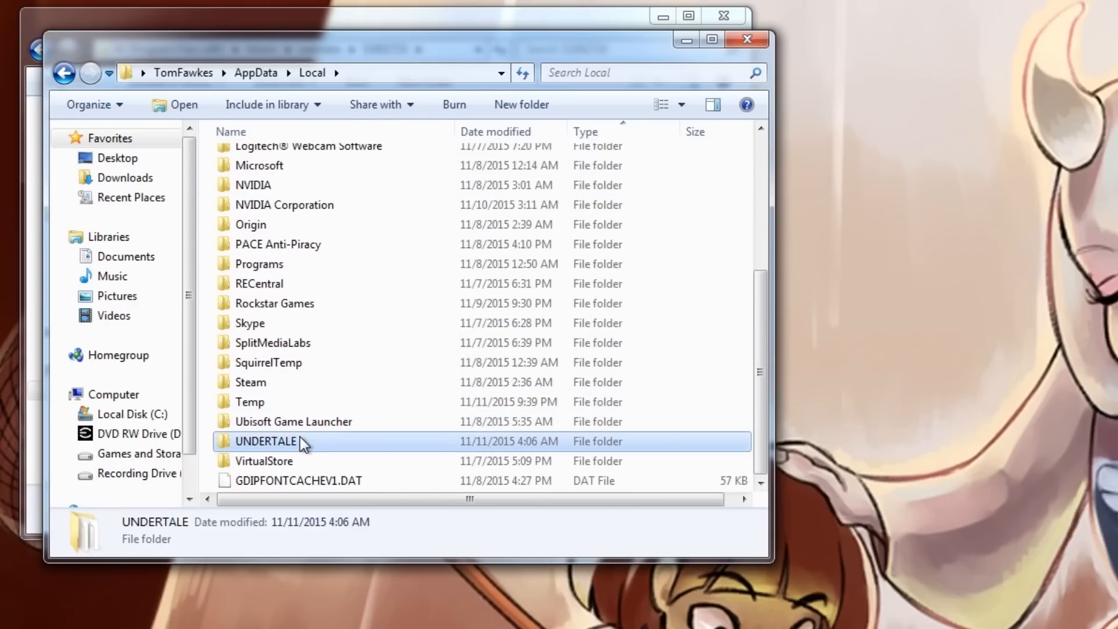
{"action": "double_click", "coordinate": [266, 441]}
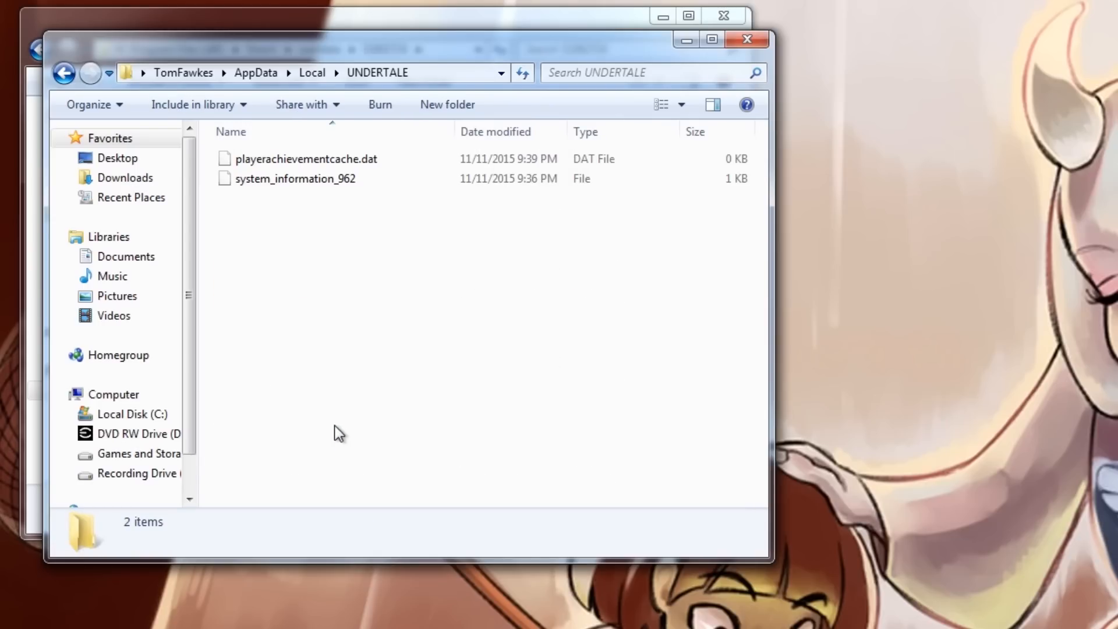
{"action": "mouse_move", "coordinate": [356, 207]}
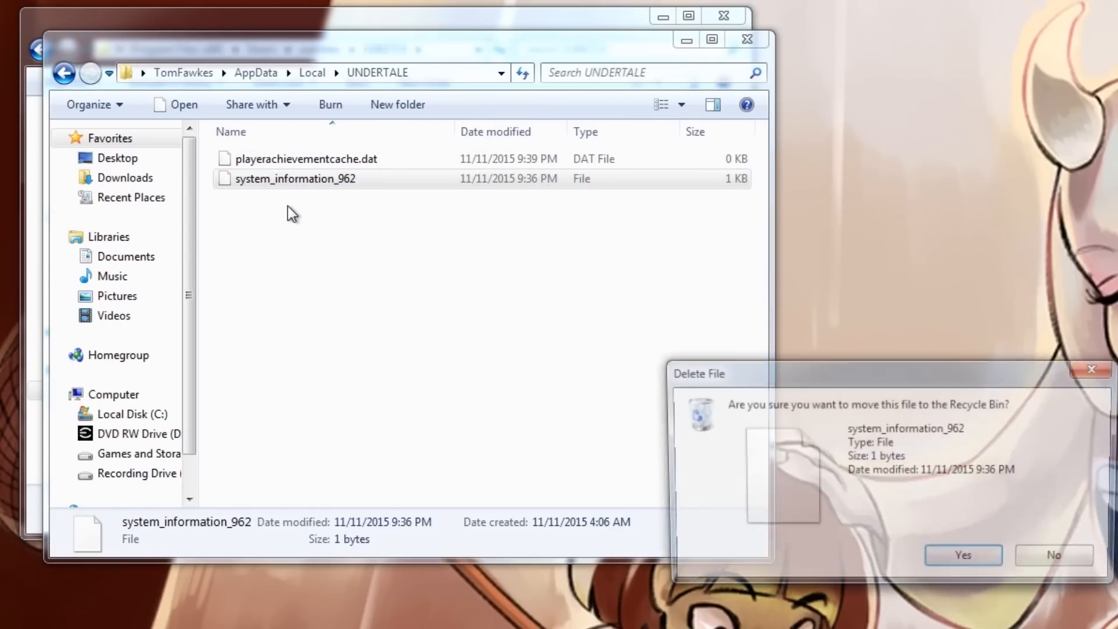
{"action": "left_click", "coordinate": [962, 555]}
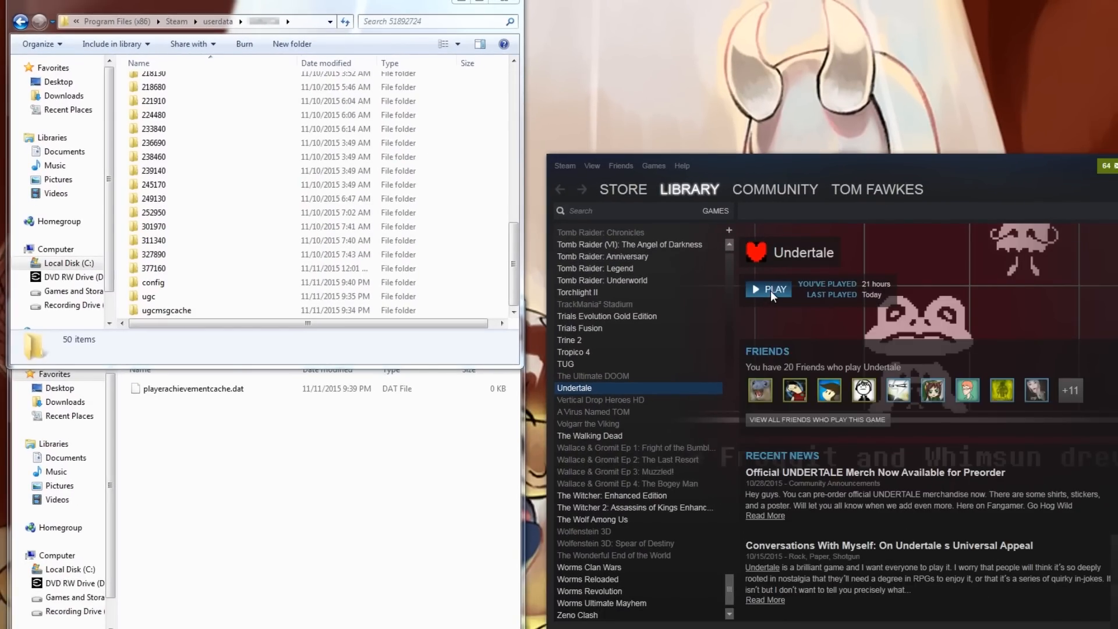
Step: Press PLAY on Undertale's Steam page to reach the 'Long ago,' intro
{"action": "left_click", "coordinate": [769, 289]}
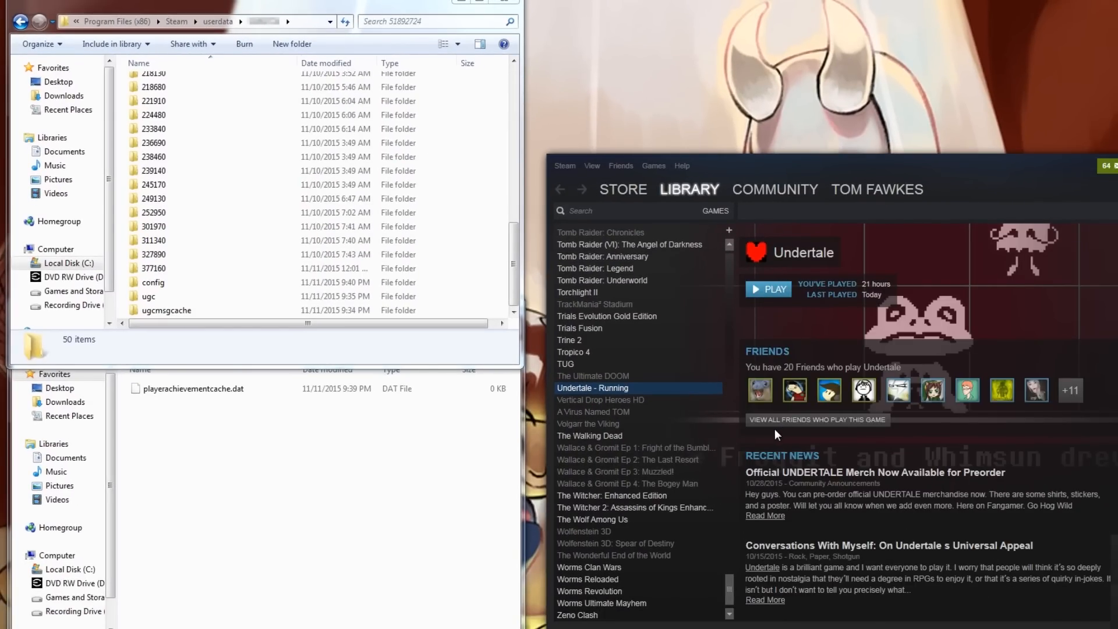
{"action": "left_click", "coordinate": [768, 289]}
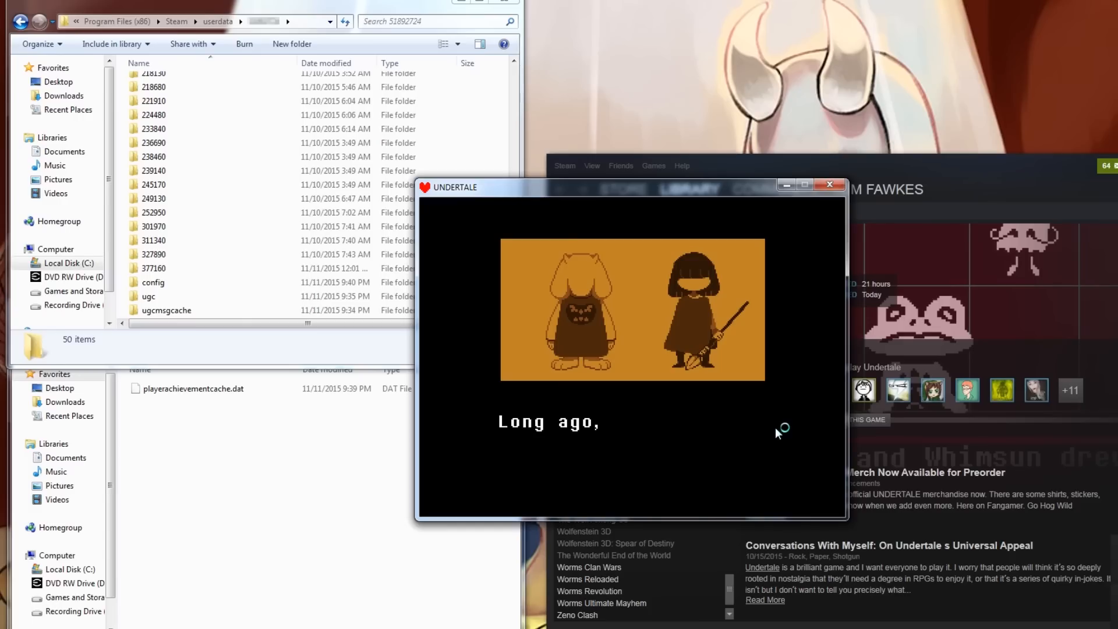